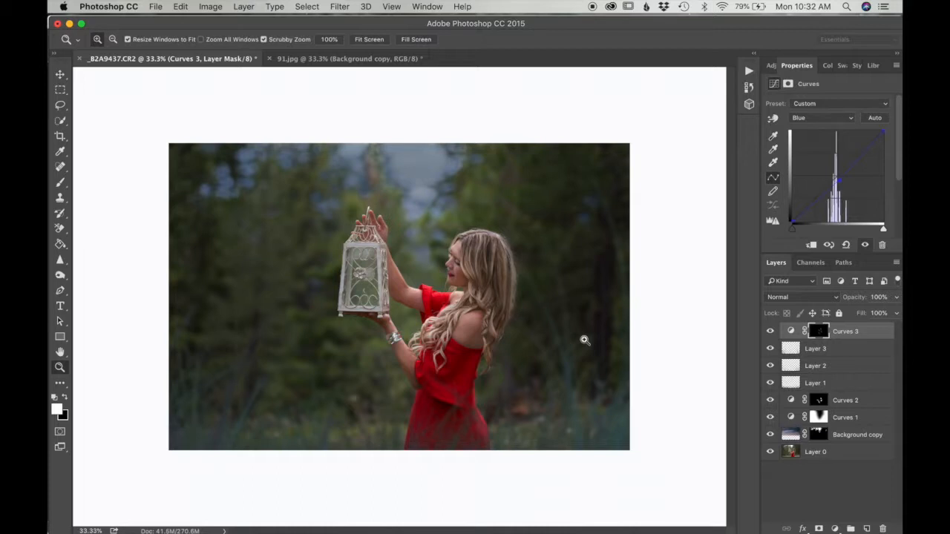
mouse_move(822, 454)
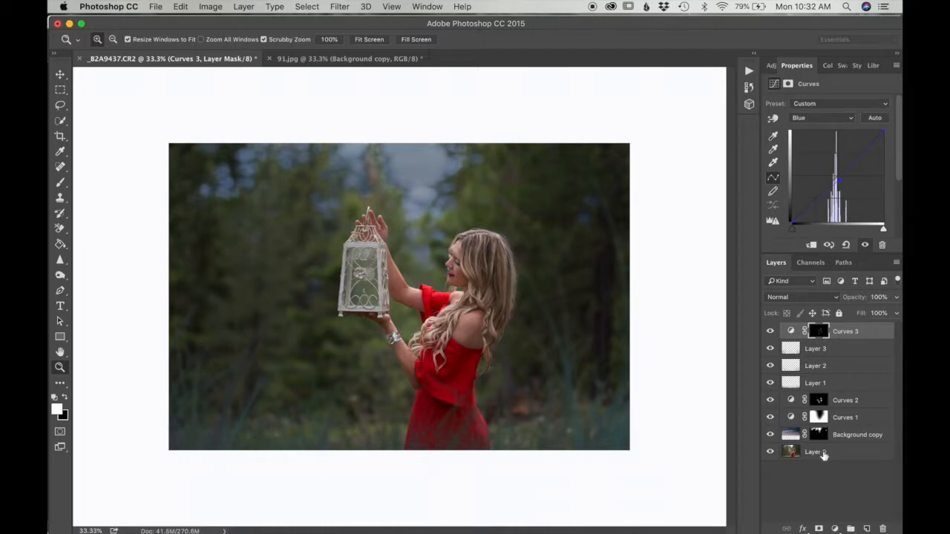
Add a new empty top layer and choose an orange foreground colour for painting
click(851, 529)
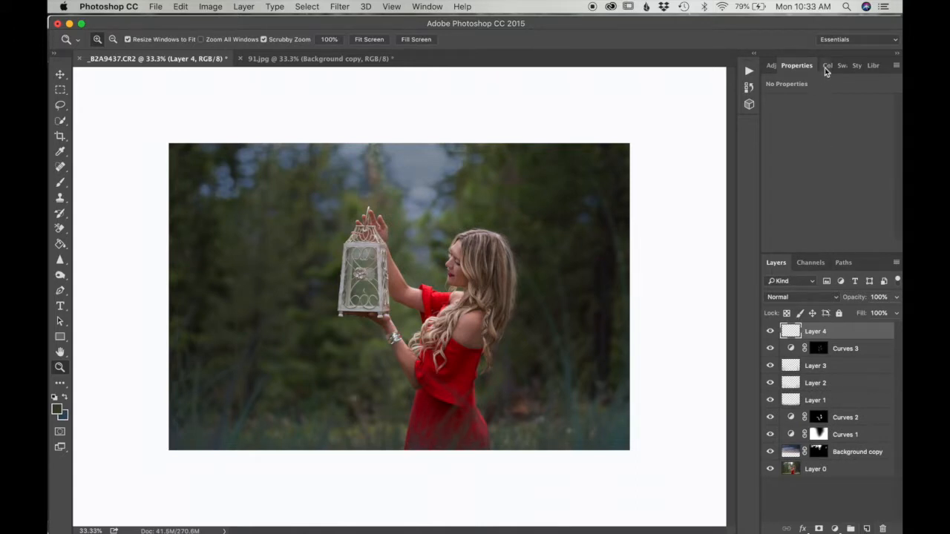
click(810, 65)
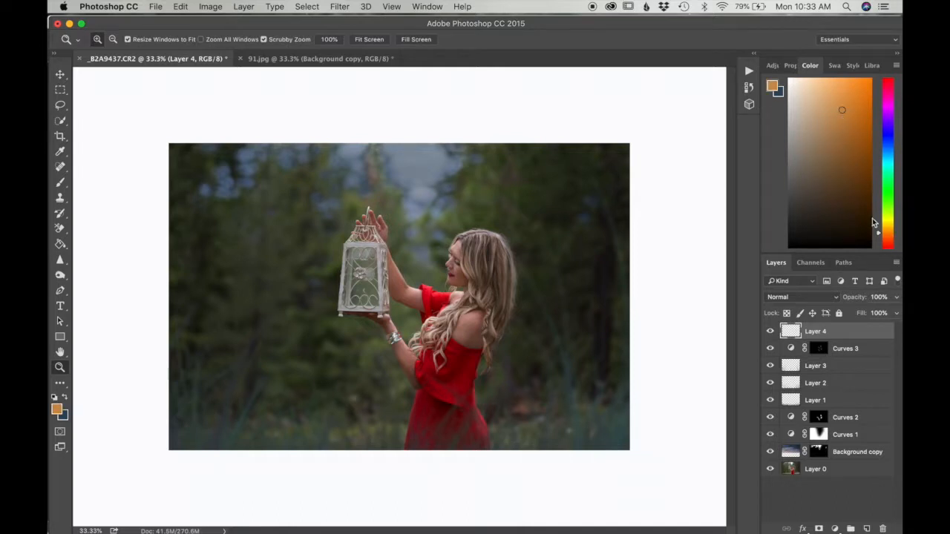
click(853, 104)
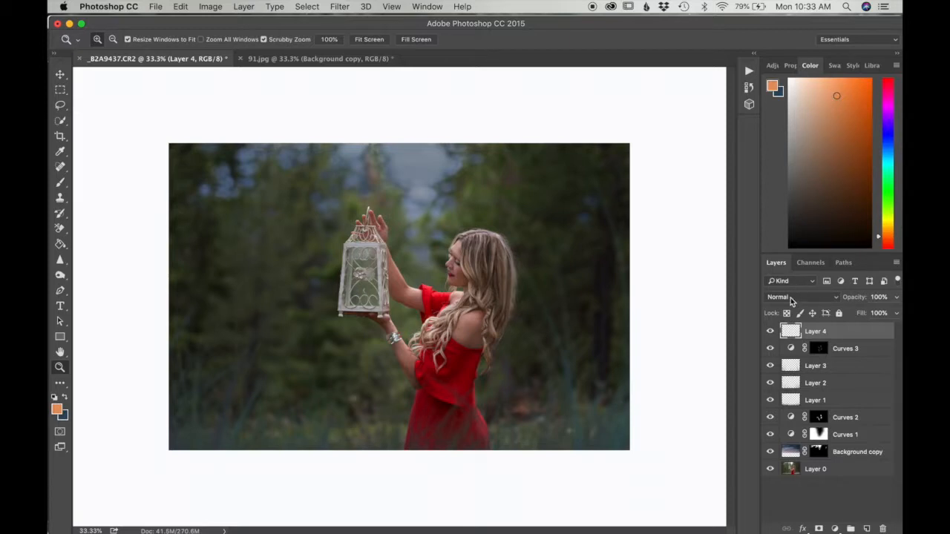
click(799, 297)
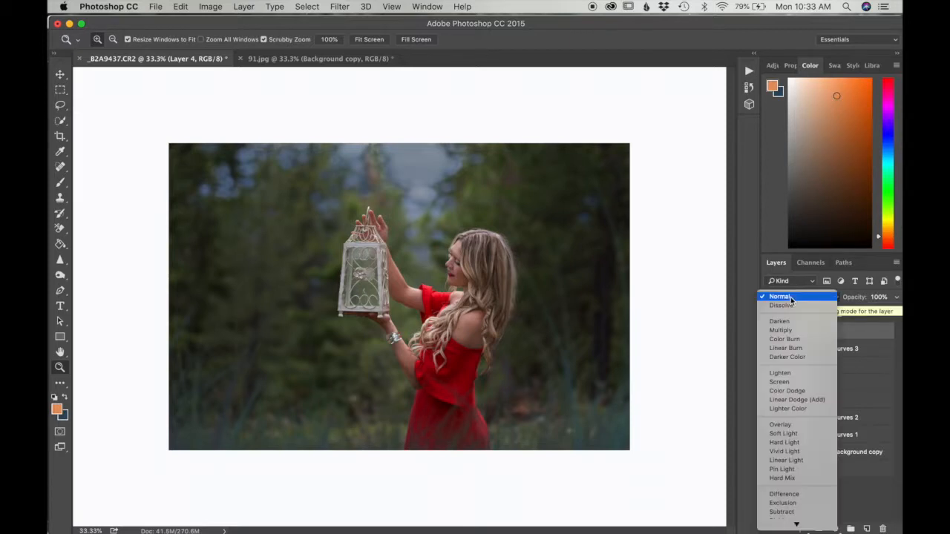
mouse_move(781, 382)
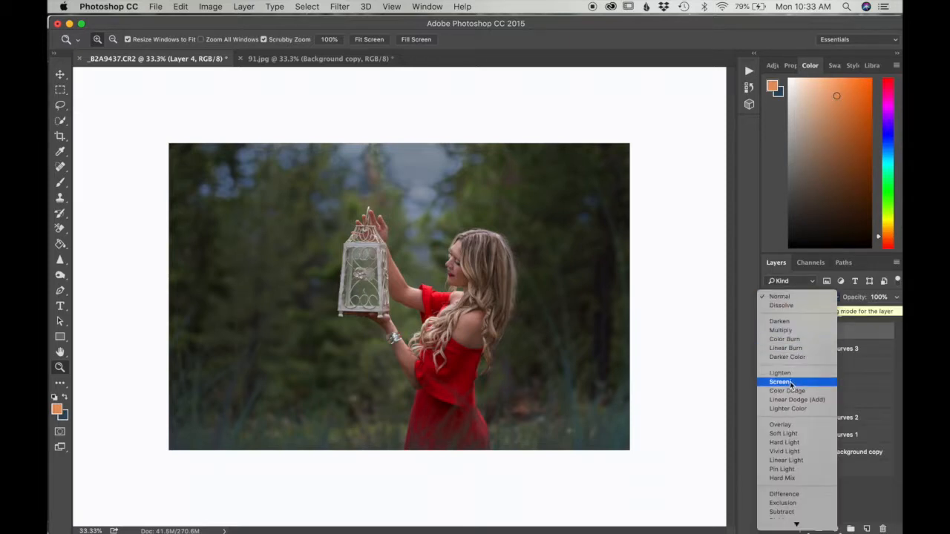
Set Layer 4 to Screen and paint small orange glow dots inside the lantern
click(781, 381)
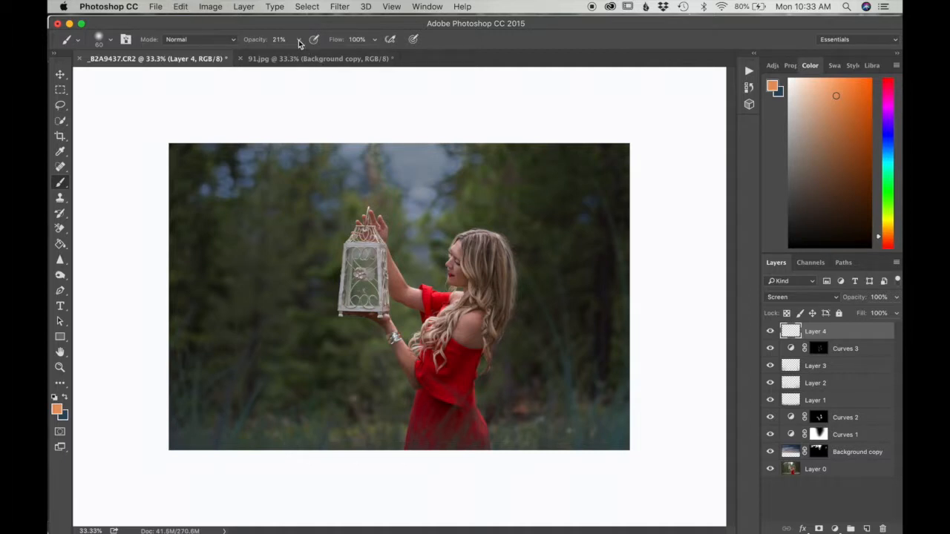
mouse_move(297, 46)
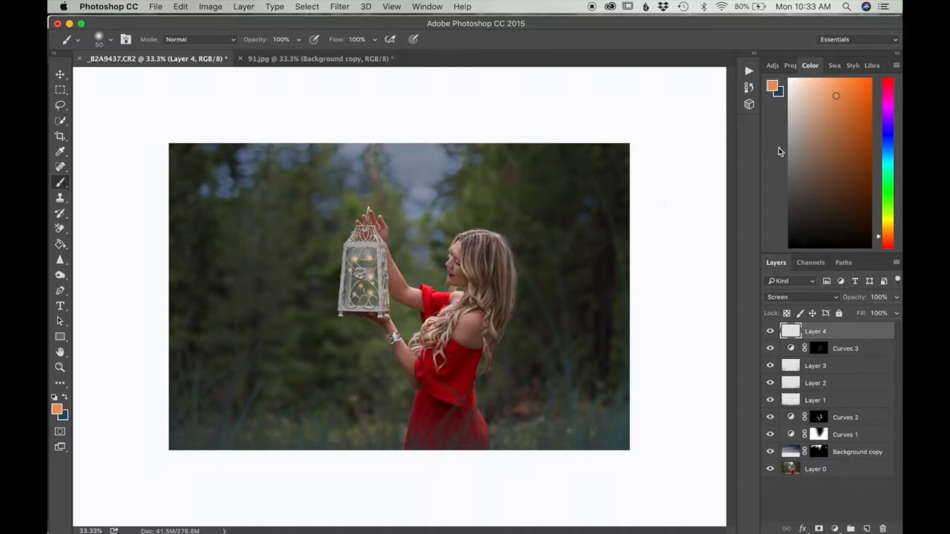
click(815, 91)
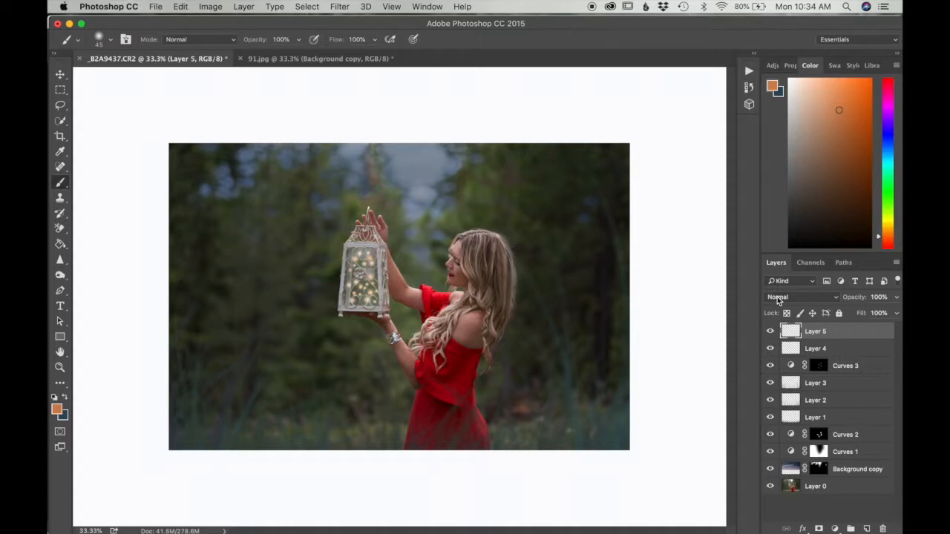
Set Layer 5 to Screen and dab large soft orange firefly glows across the forest
click(801, 297)
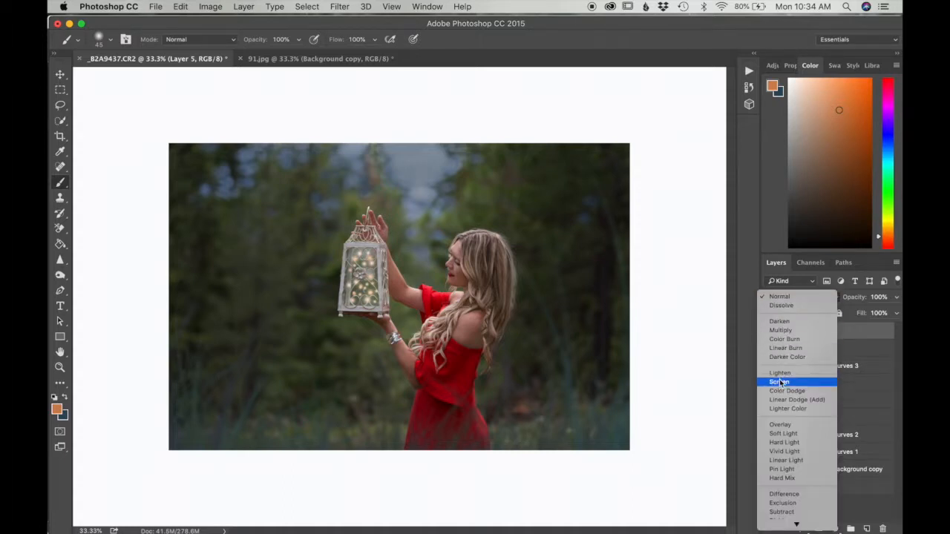
click(779, 382)
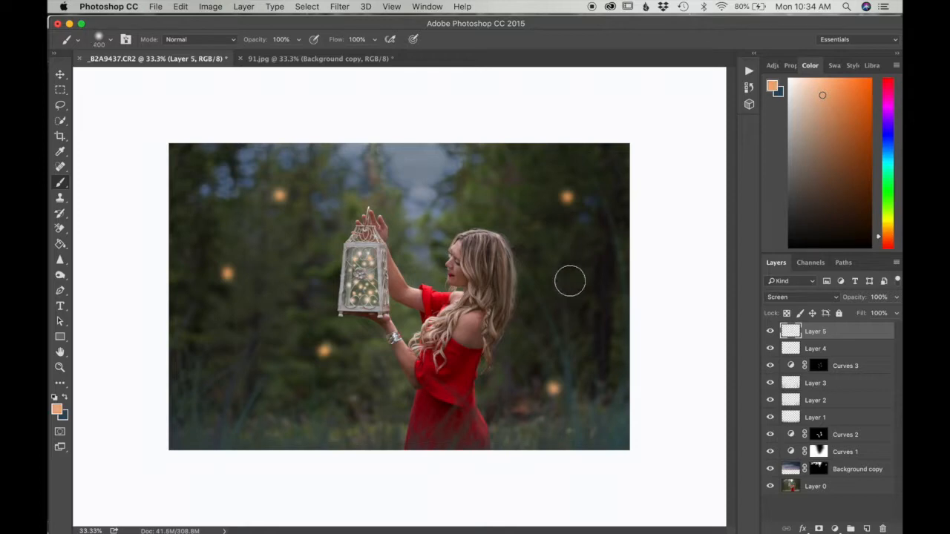
click(204, 166)
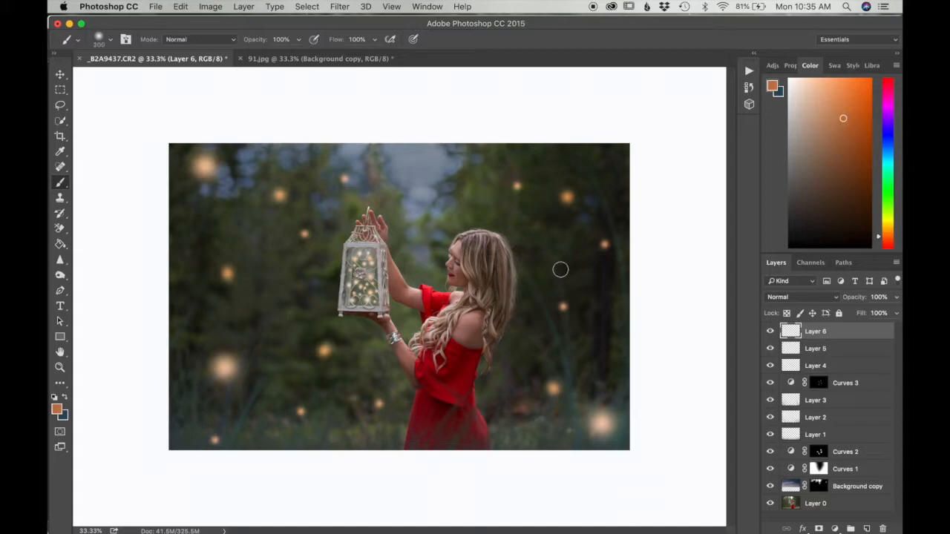
Set Layer 6 to Screen and scatter many small, sharper orange fireflies around the woman
click(801, 297)
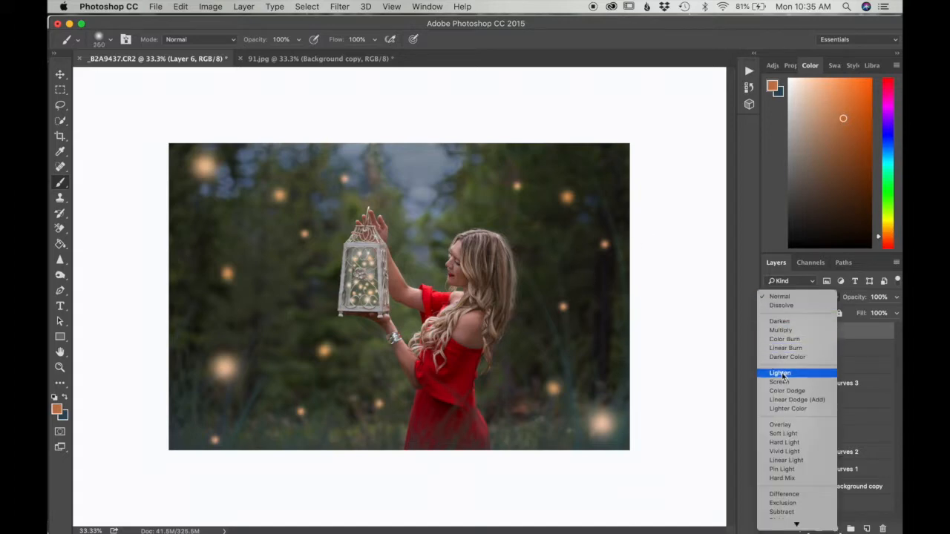
click(781, 382)
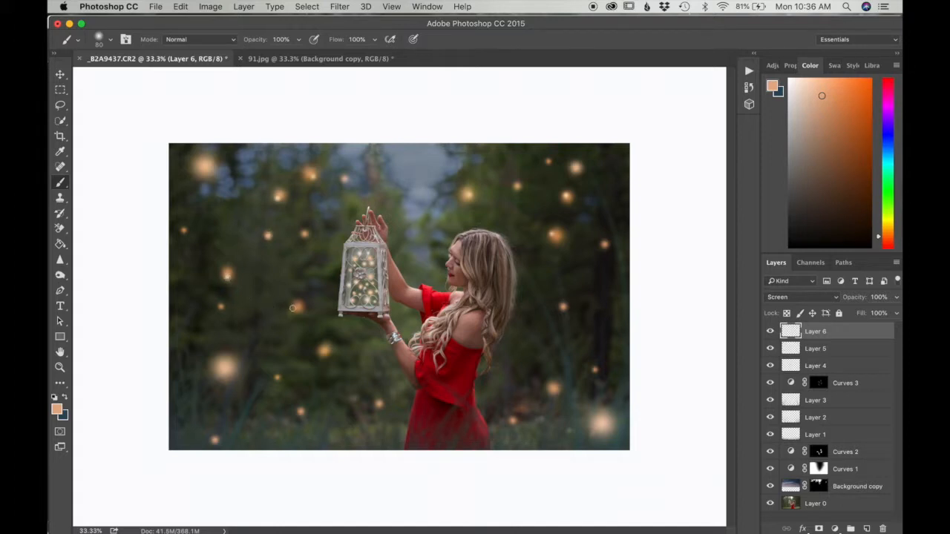
mouse_move(219, 307)
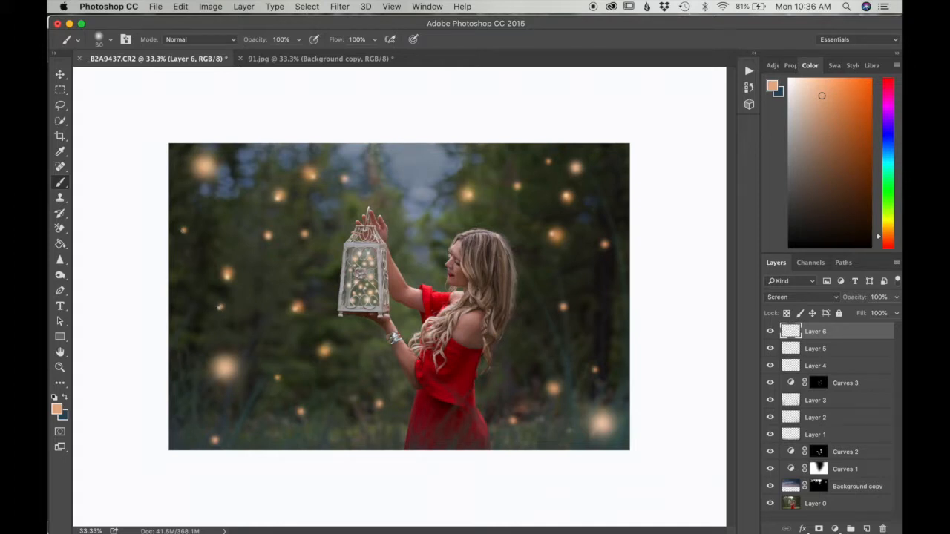
mouse_move(321, 389)
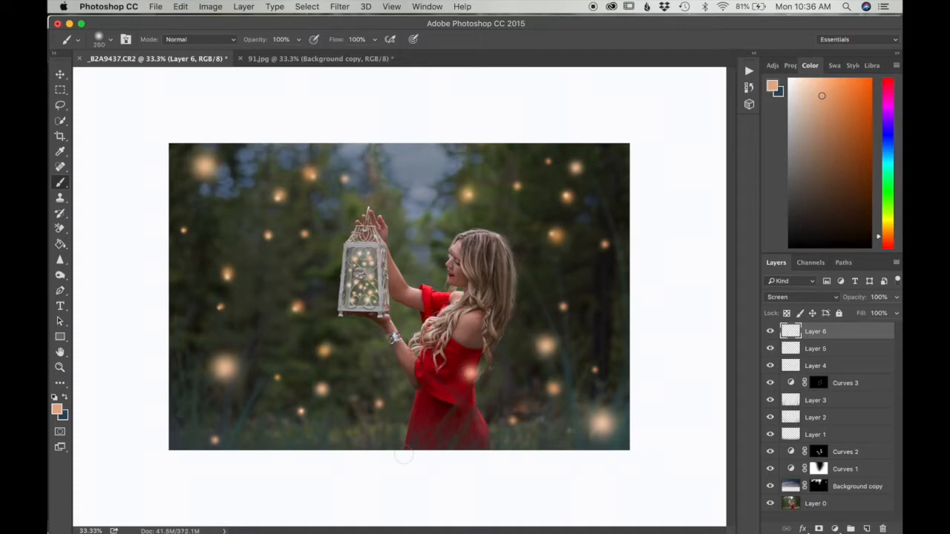
mouse_move(399, 410)
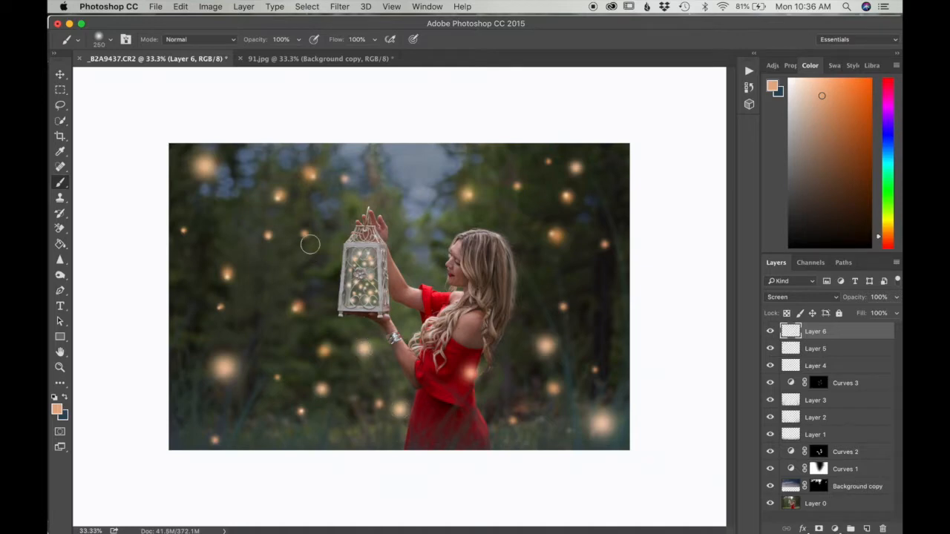
mouse_move(675, 225)
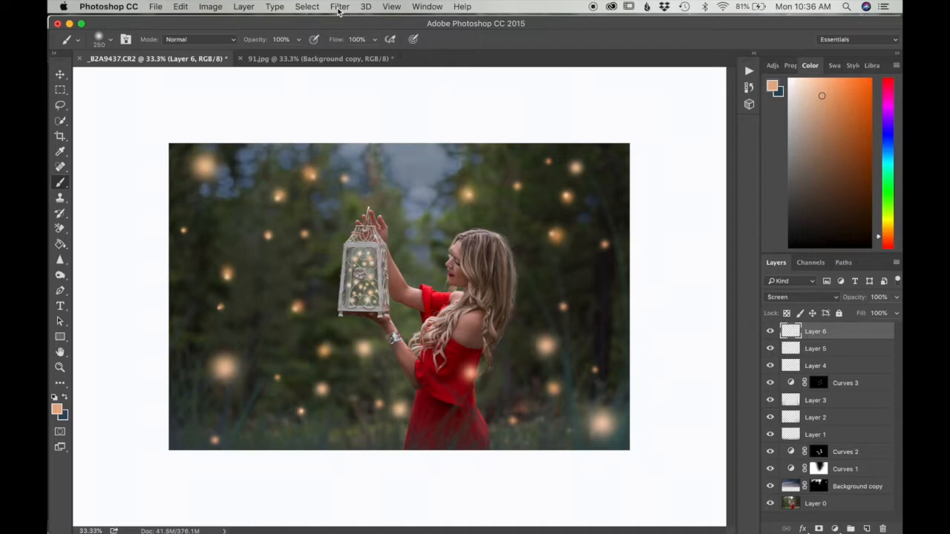
click(338, 6)
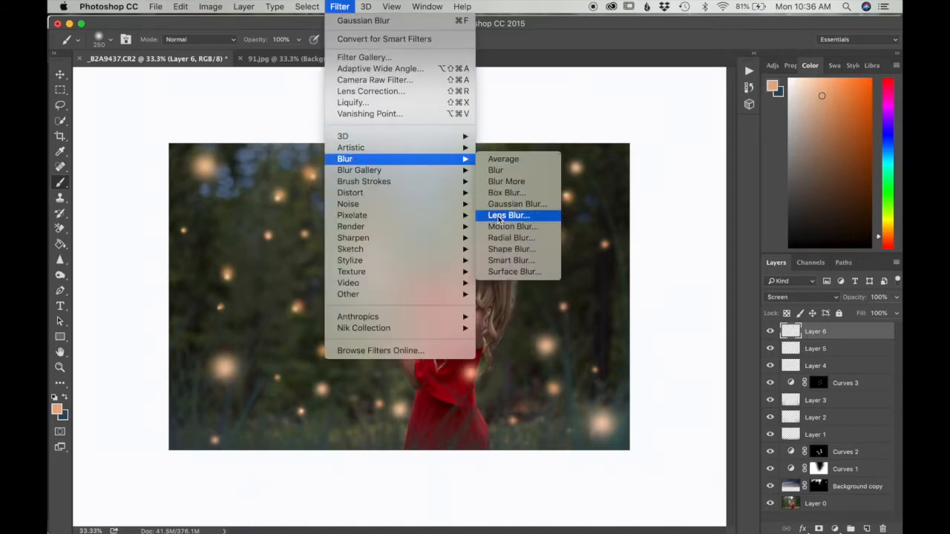
Apply a Motion Blur with 90-pixel distance and adjusted angle to the Layer 6 fireflies
click(512, 226)
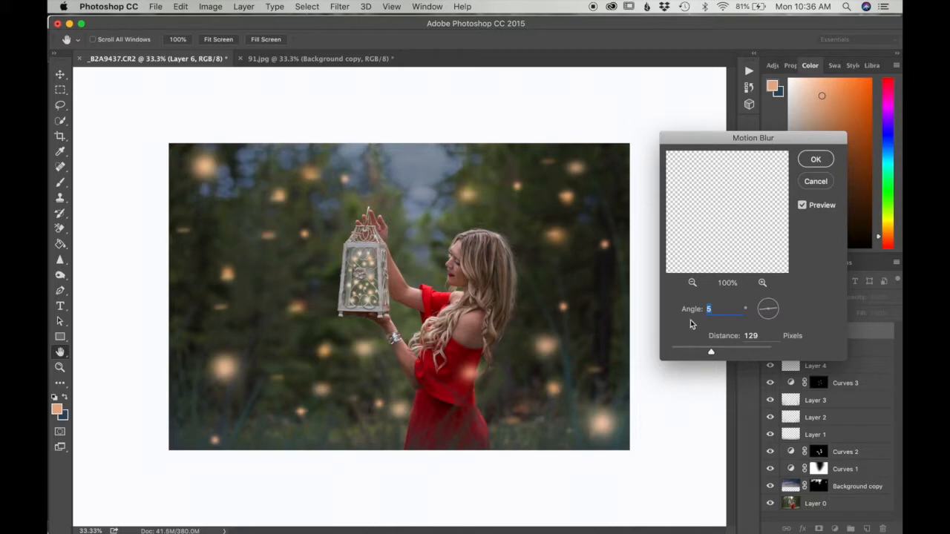
mouse_move(716, 341)
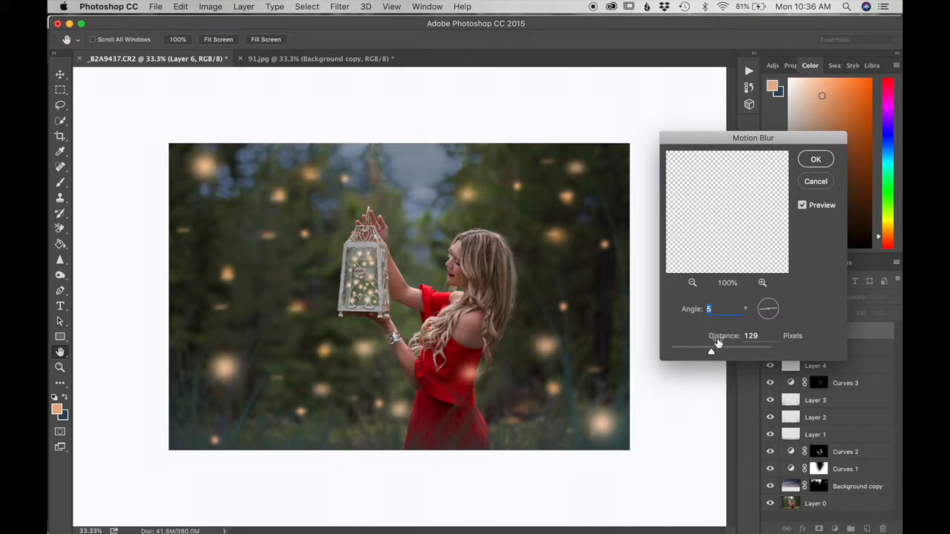
mouse_move(740, 354)
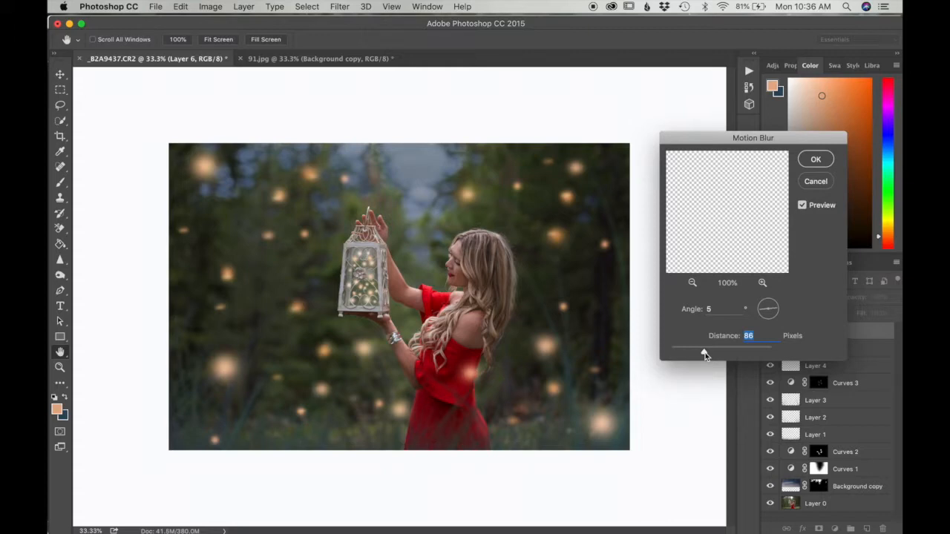
drag(706, 348, 706, 347)
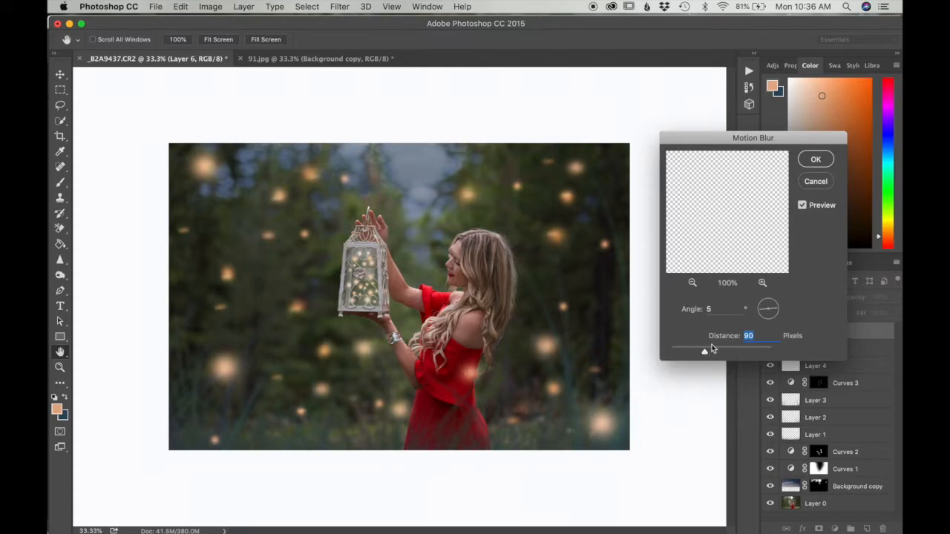
mouse_move(769, 319)
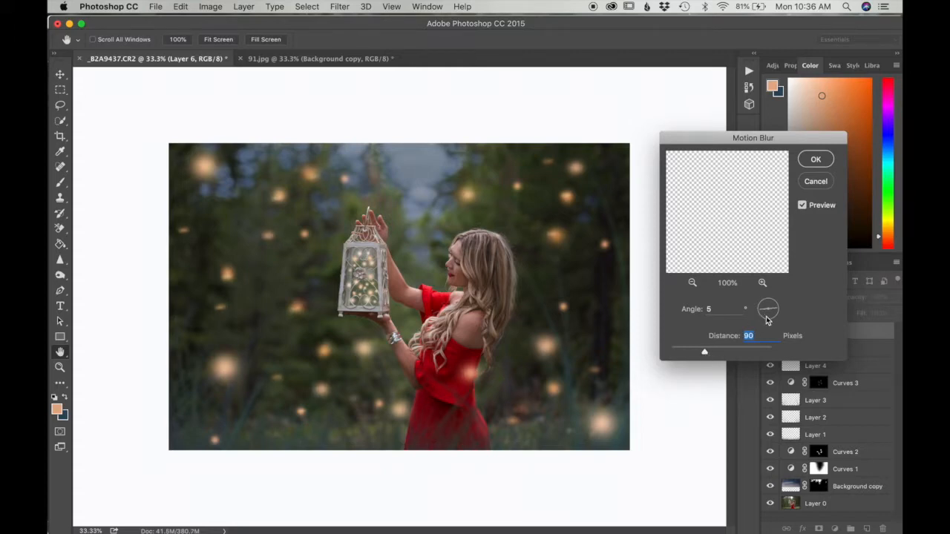
drag(774, 304, 765, 310)
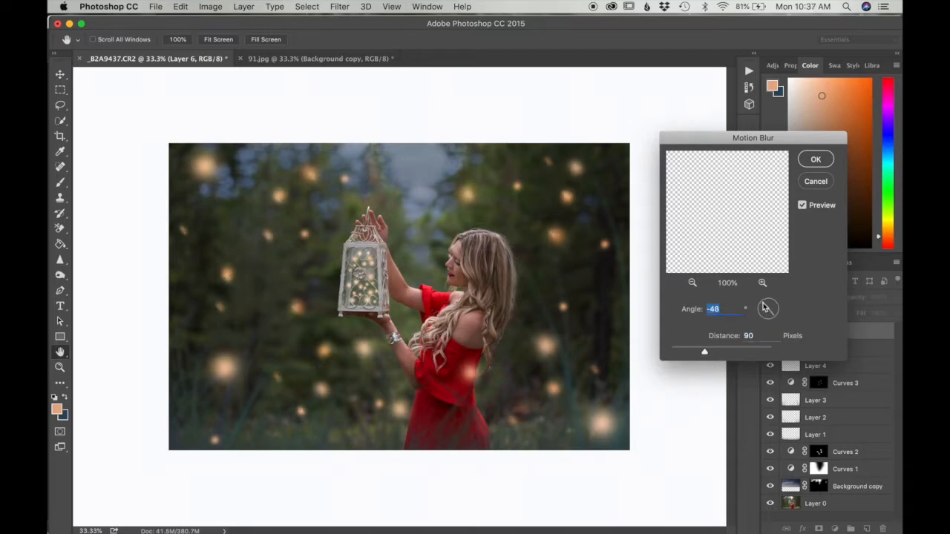
drag(769, 308, 772, 308)
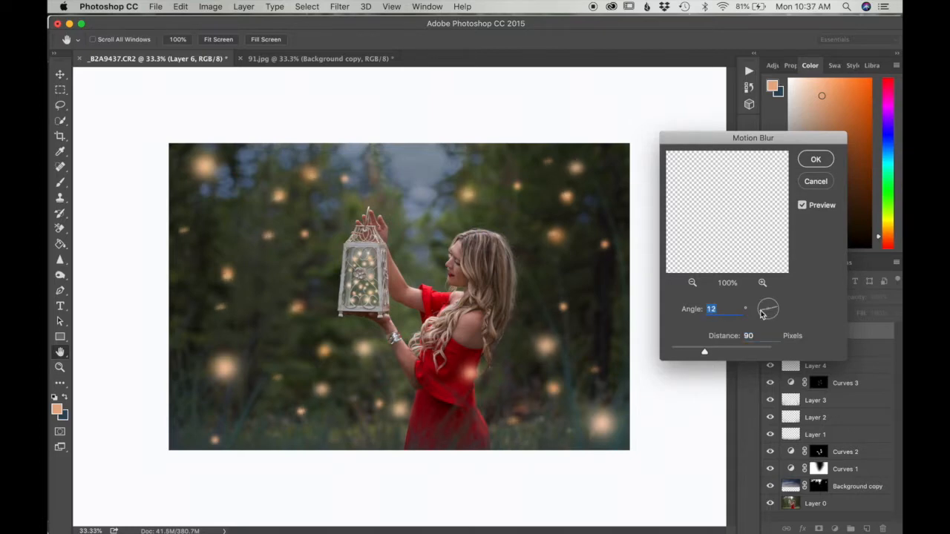
drag(772, 304, 765, 312)
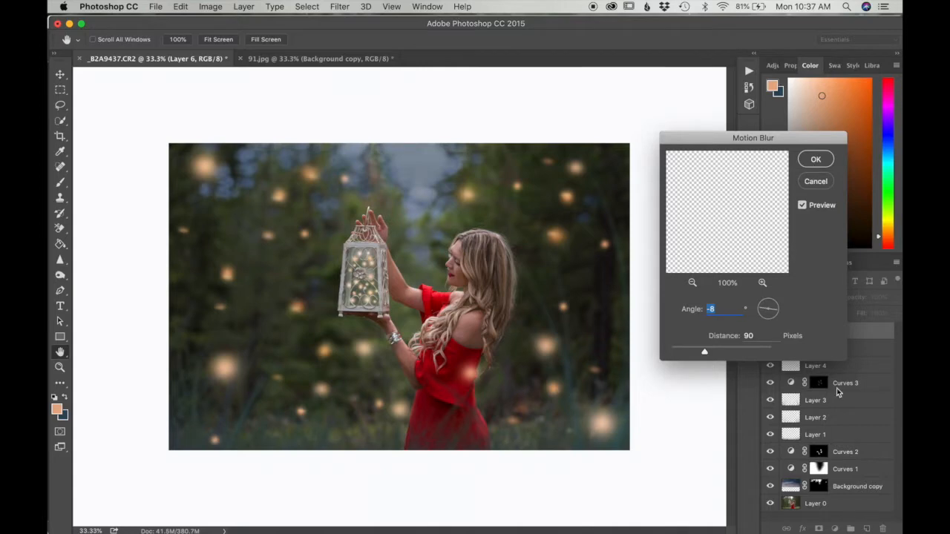
click(816, 158)
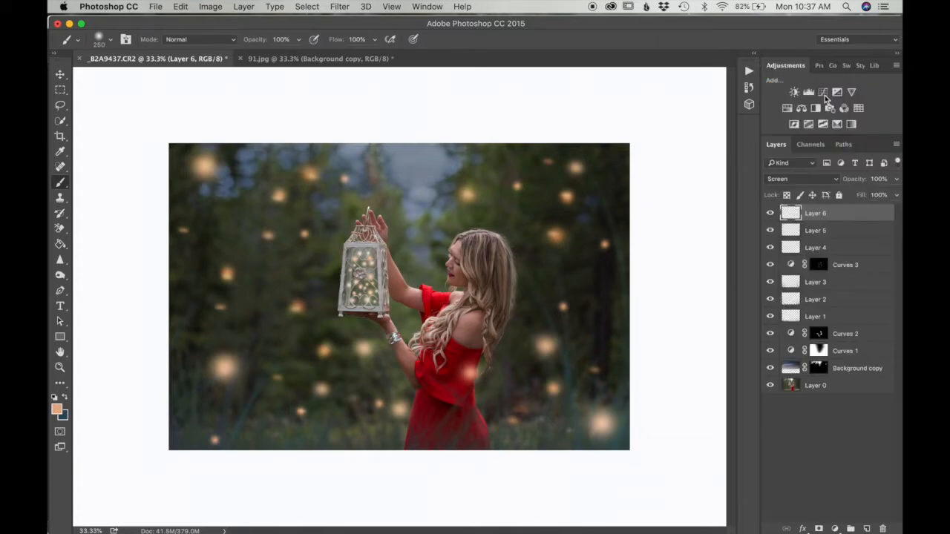
Add a Curves adjustment and raise its Blue channel for a cool night tint
click(807, 92)
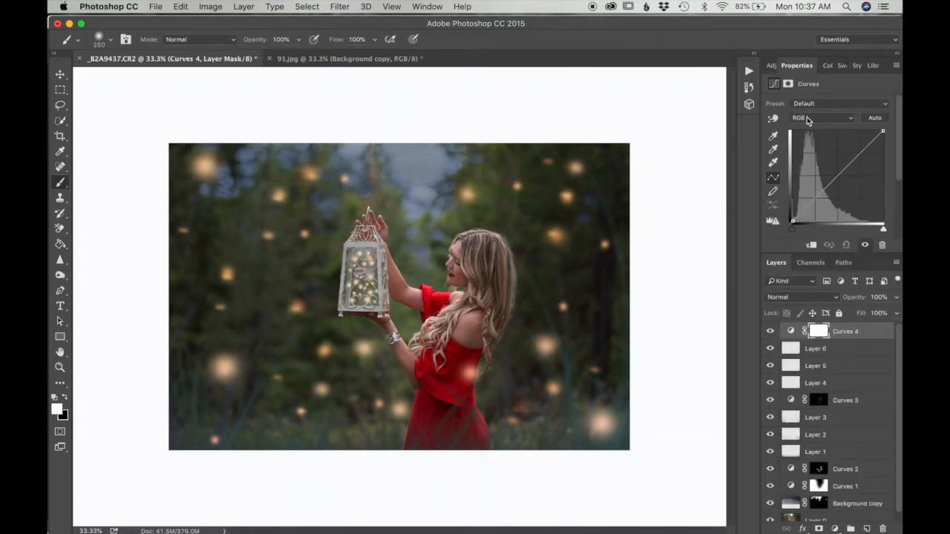
click(820, 117)
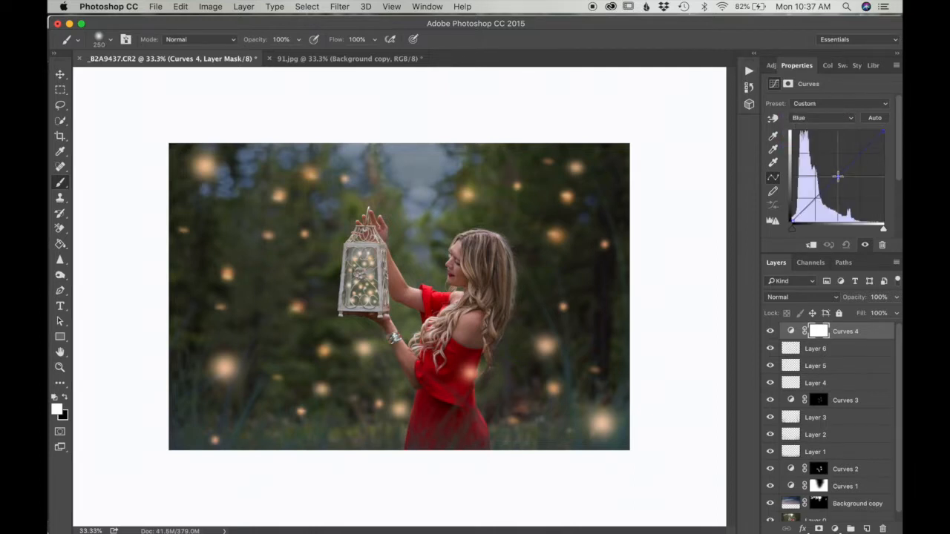
drag(837, 177, 834, 173)
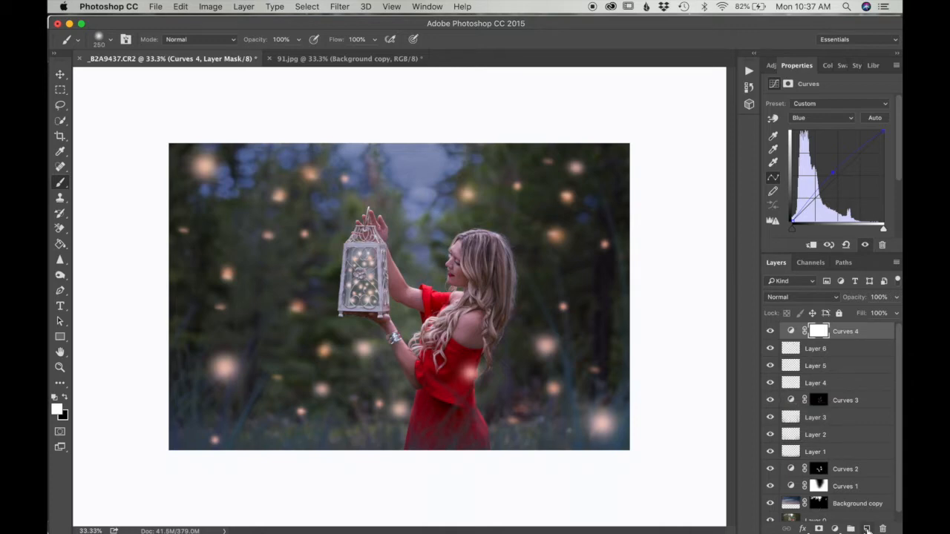
Paint a soft orange glow beside the woman's face on a new layer
click(810, 65)
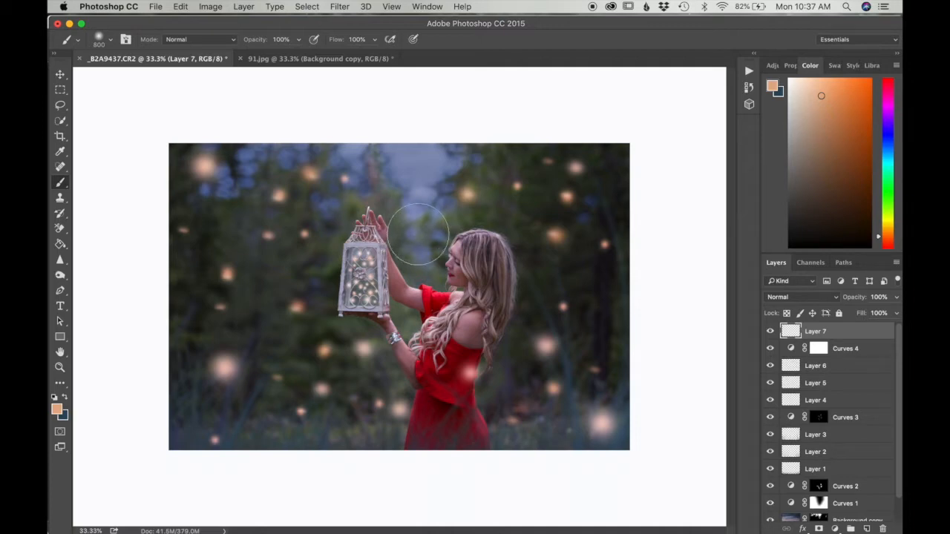
click(418, 237)
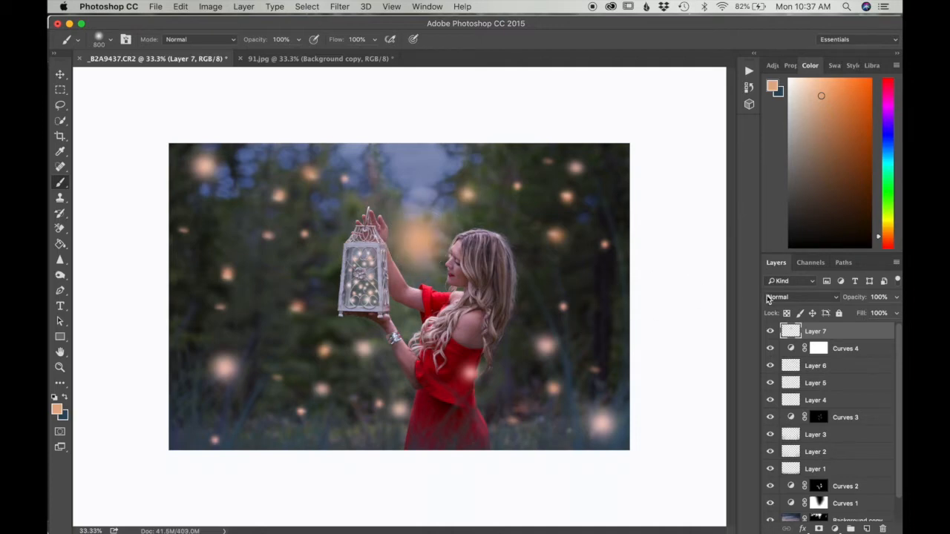
click(802, 297)
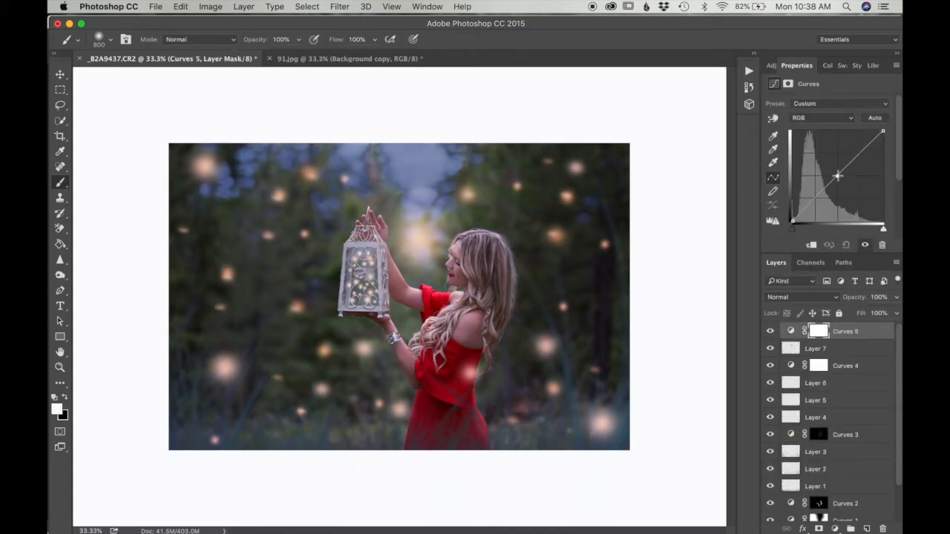
Pull the Curves 5 RGB curve down and mask out the woman and lantern in black
drag(838, 175, 840, 181)
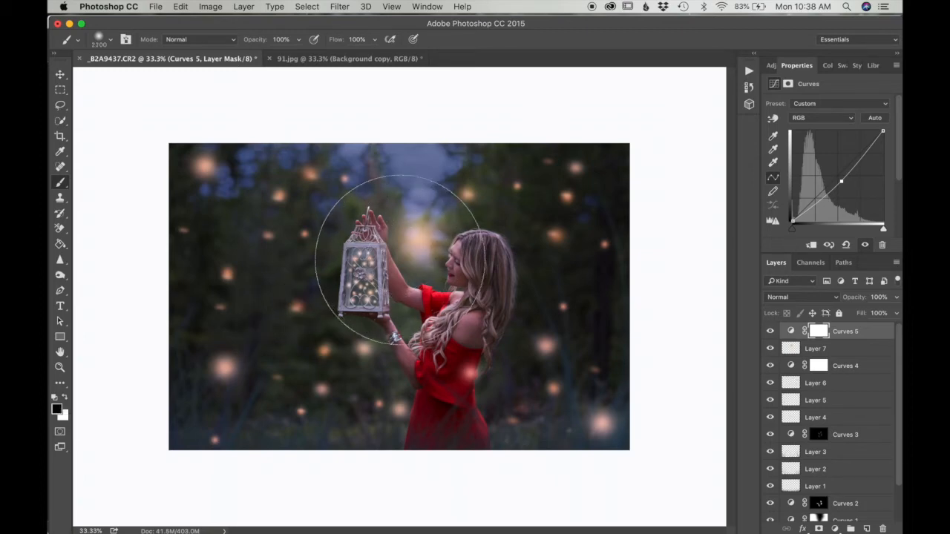
drag(393, 260, 438, 304)
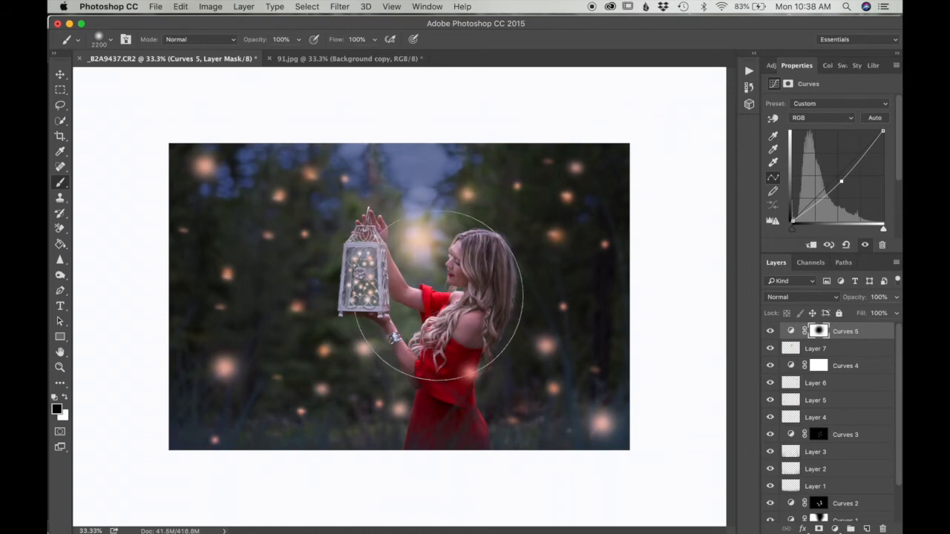